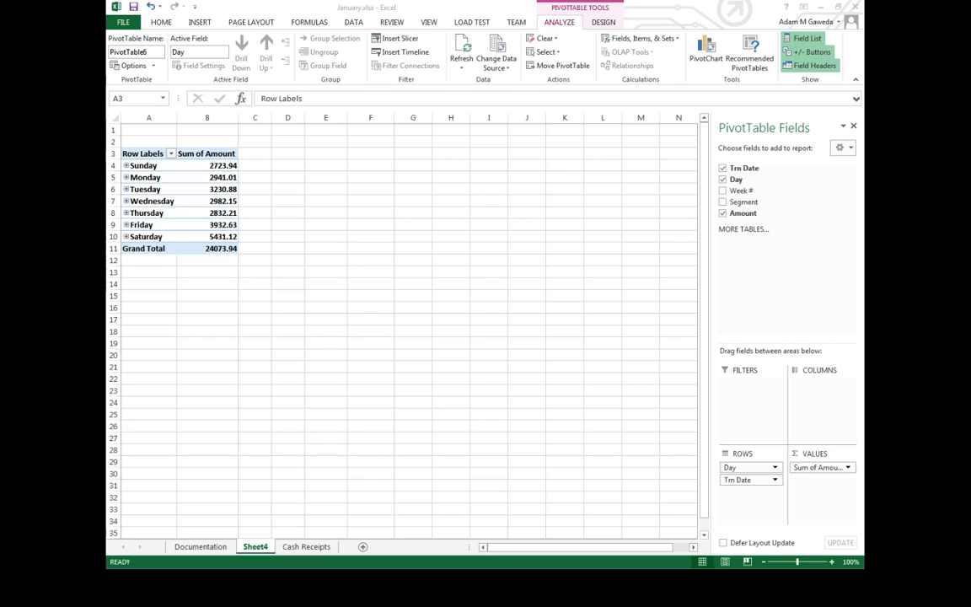
Insert a clustered column PivotChart of daily sales totals, Sunday through Saturday.
left_click(148, 154)
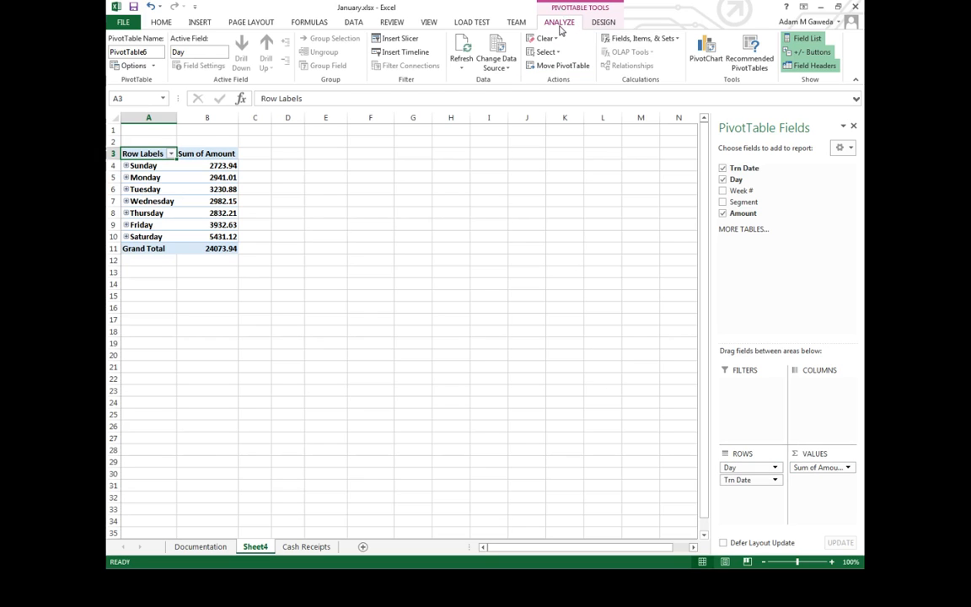
mouse_move(705, 51)
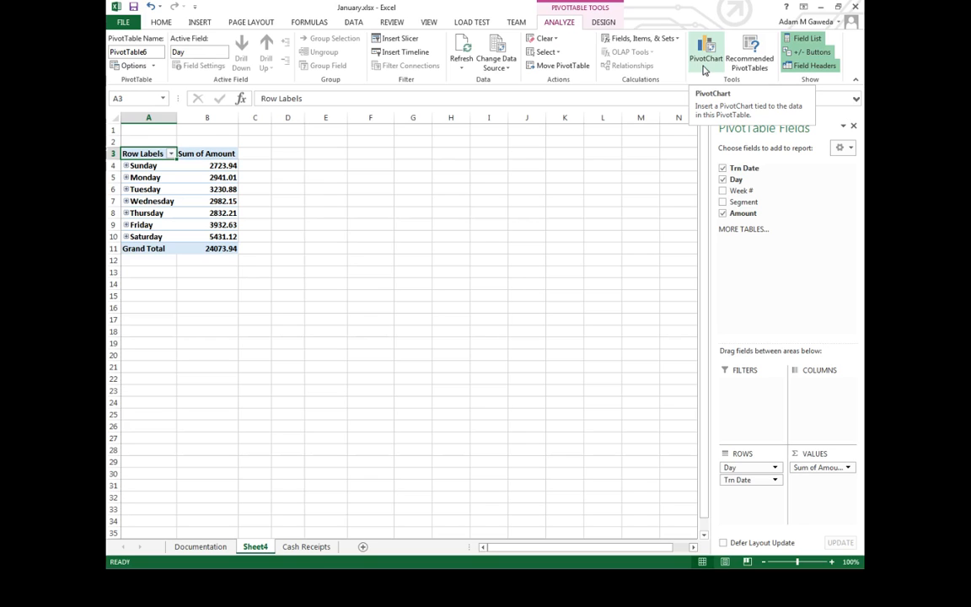
left_click(705, 47)
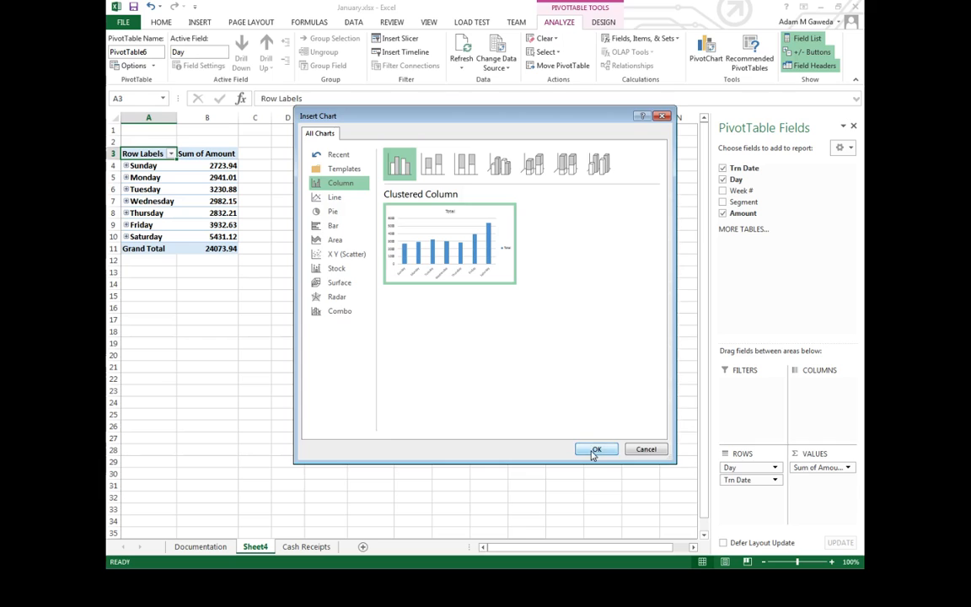
left_click(597, 448)
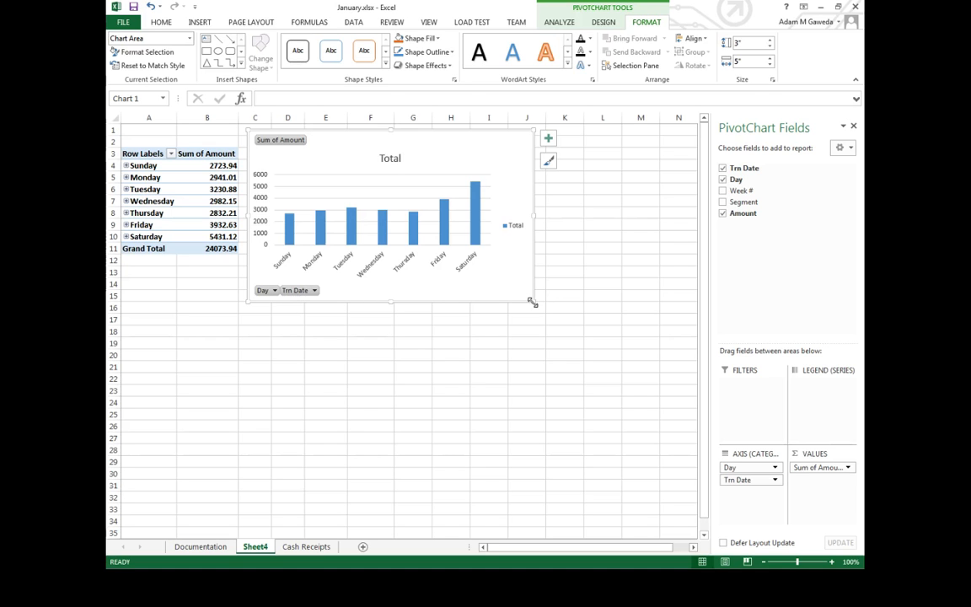
Enlarge the chart, filter Day to Sunday only, then restore all seven days.
left_click_drag(533, 300, 666, 421)
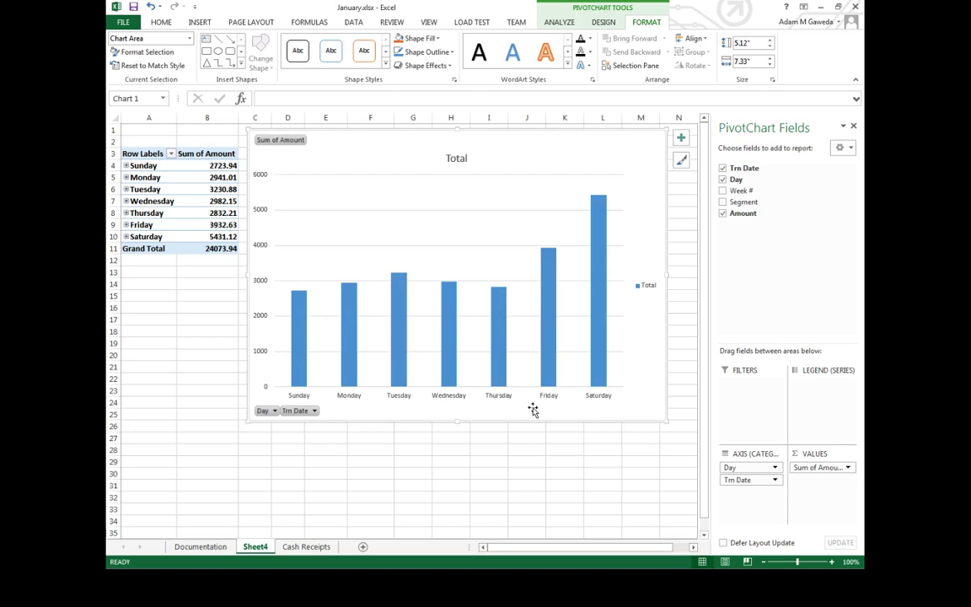
left_click(272, 411)
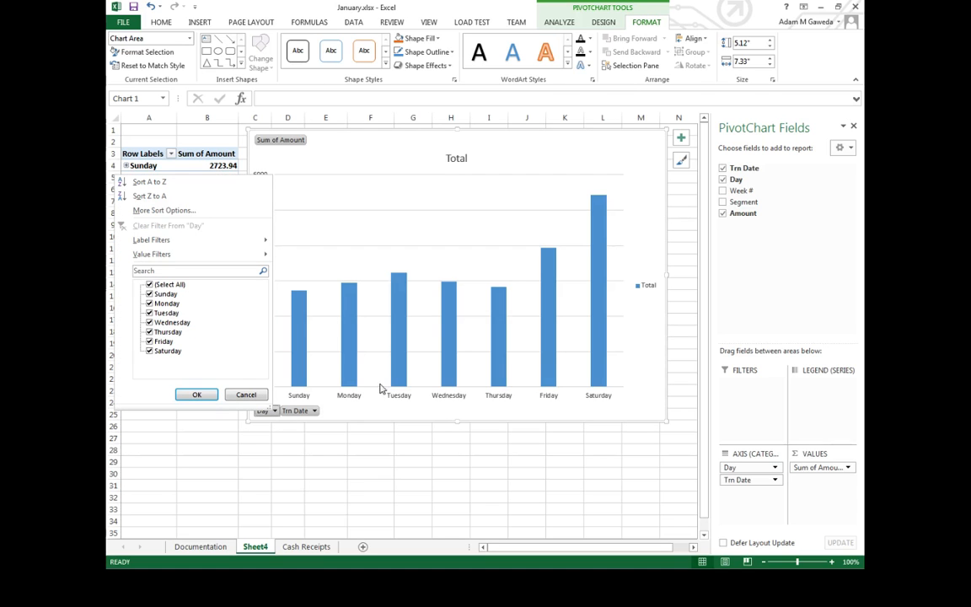
mouse_move(604, 199)
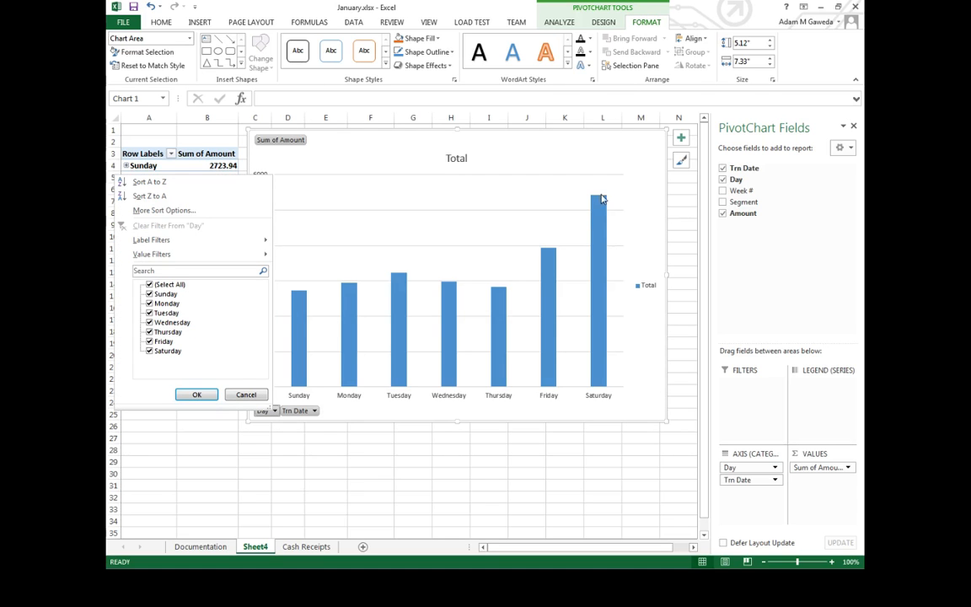
mouse_move(172, 236)
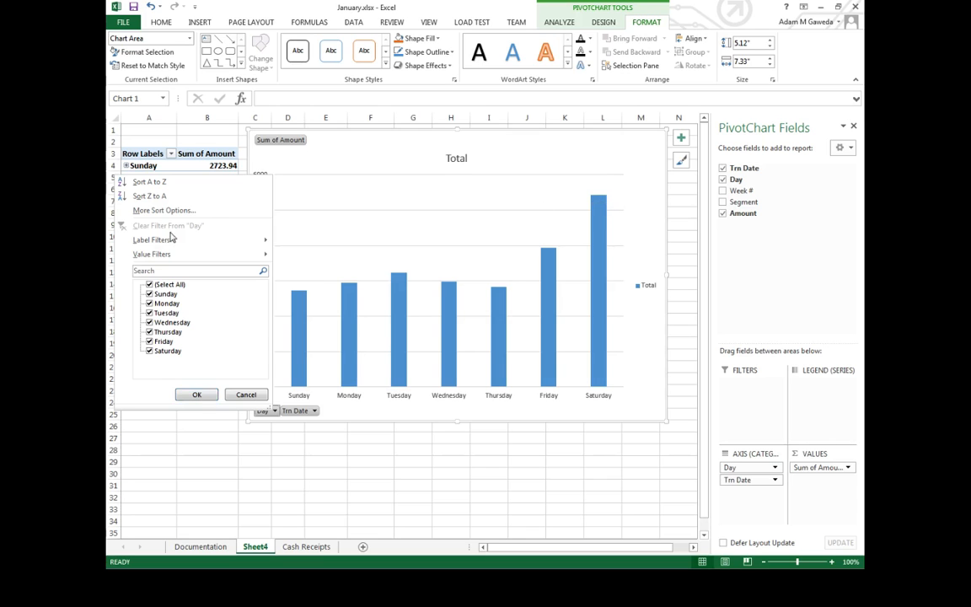
left_click(150, 284)
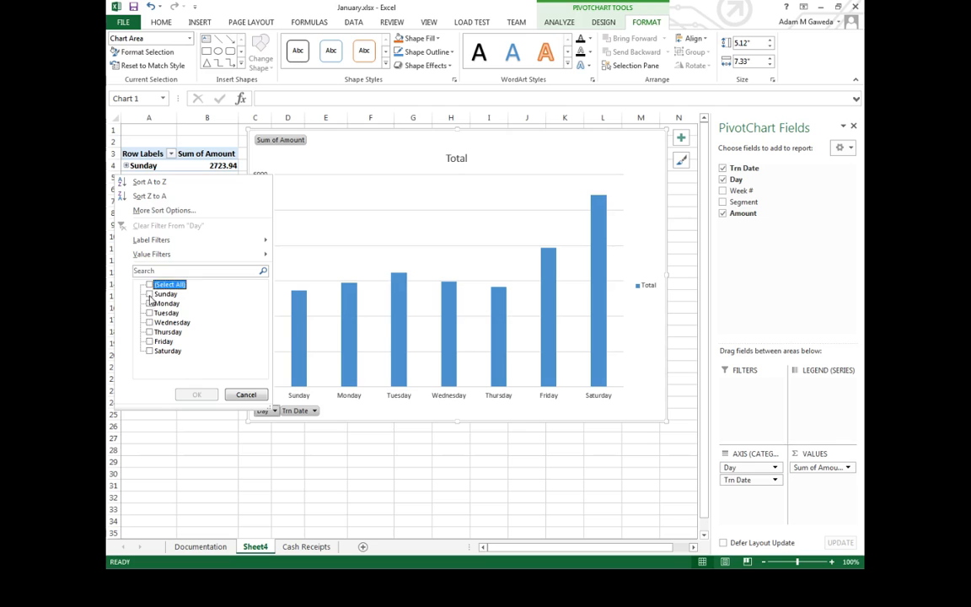
left_click(195, 395)
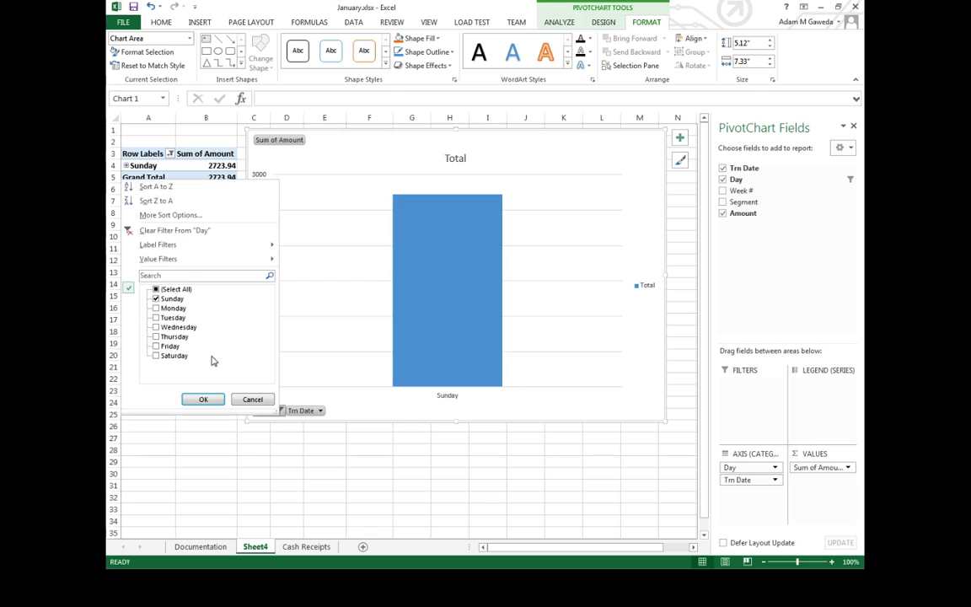
left_click(202, 398)
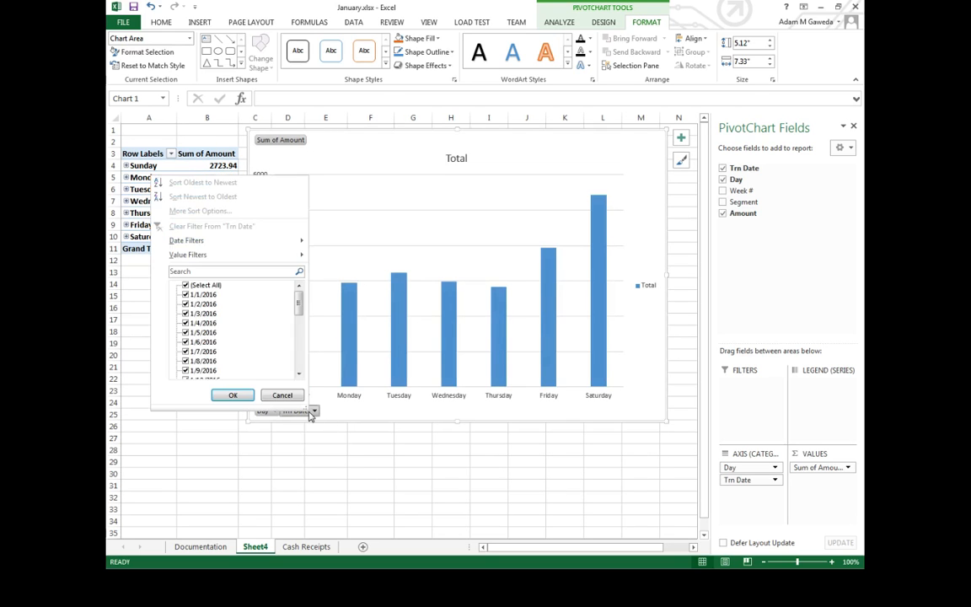
Filter Trn Date to 1/1/2016 leaving Friday's 811.22, then restore all dates.
left_click(185, 285)
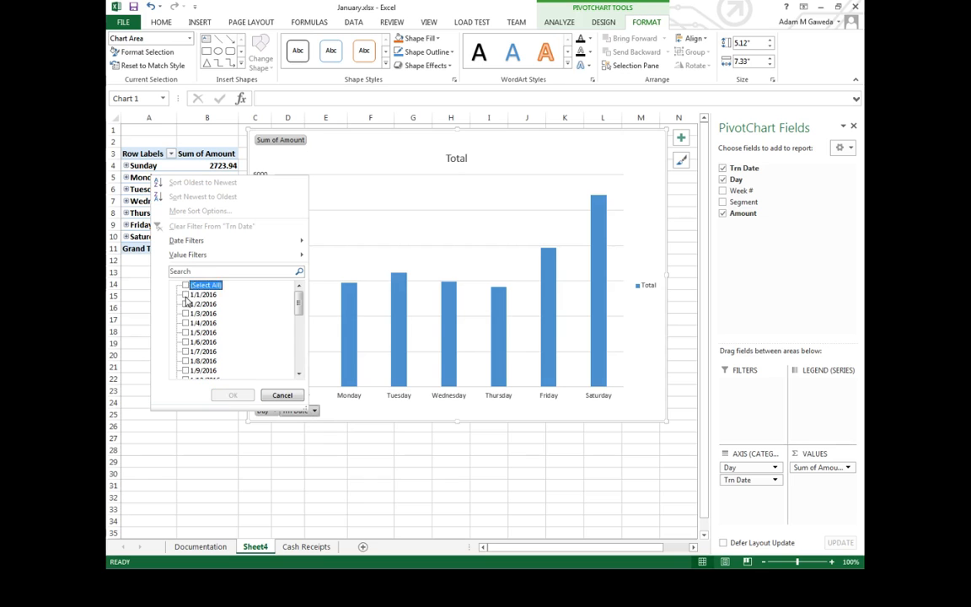
left_click(185, 293)
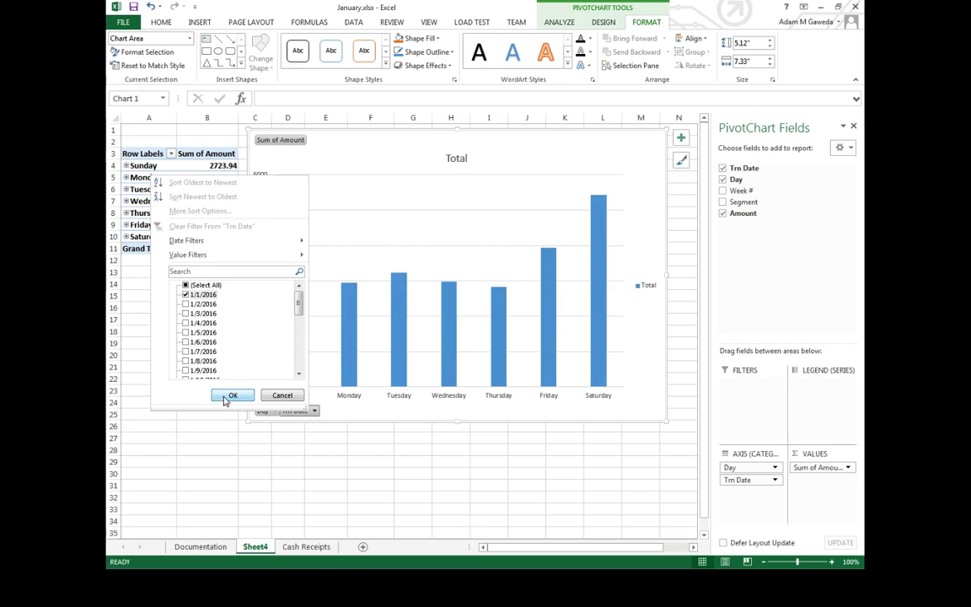
left_click(233, 394)
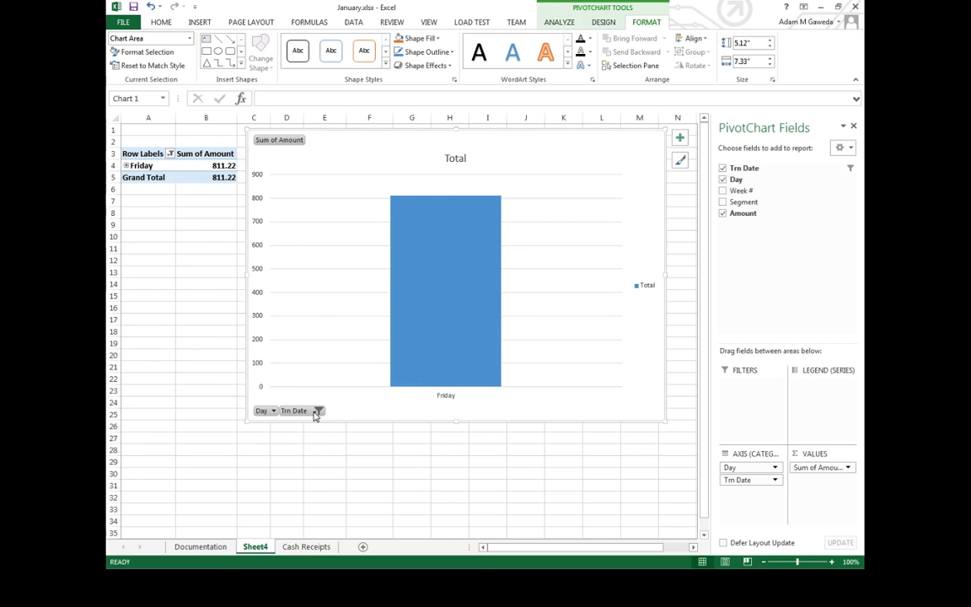
left_click(319, 411)
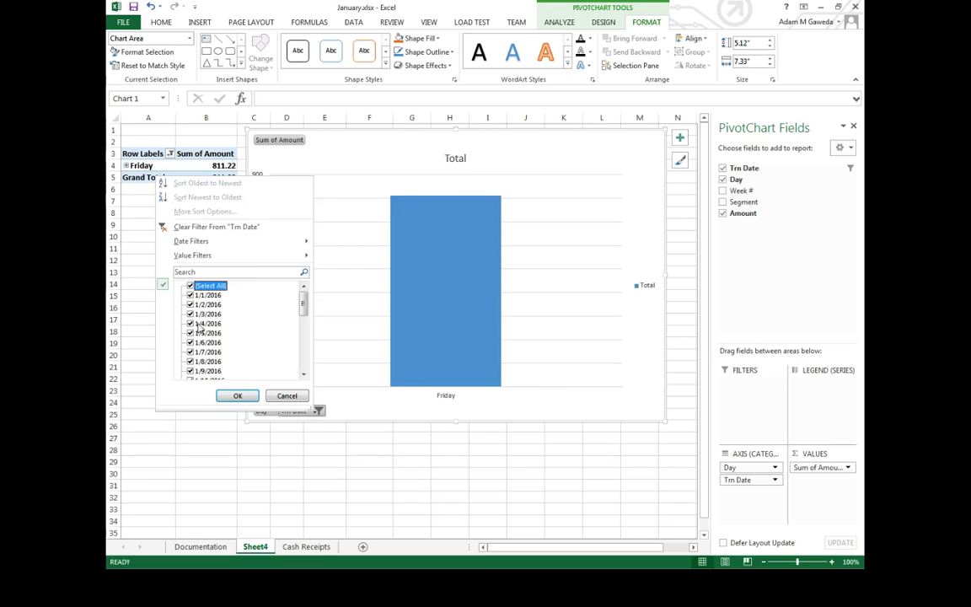
left_click(236, 396)
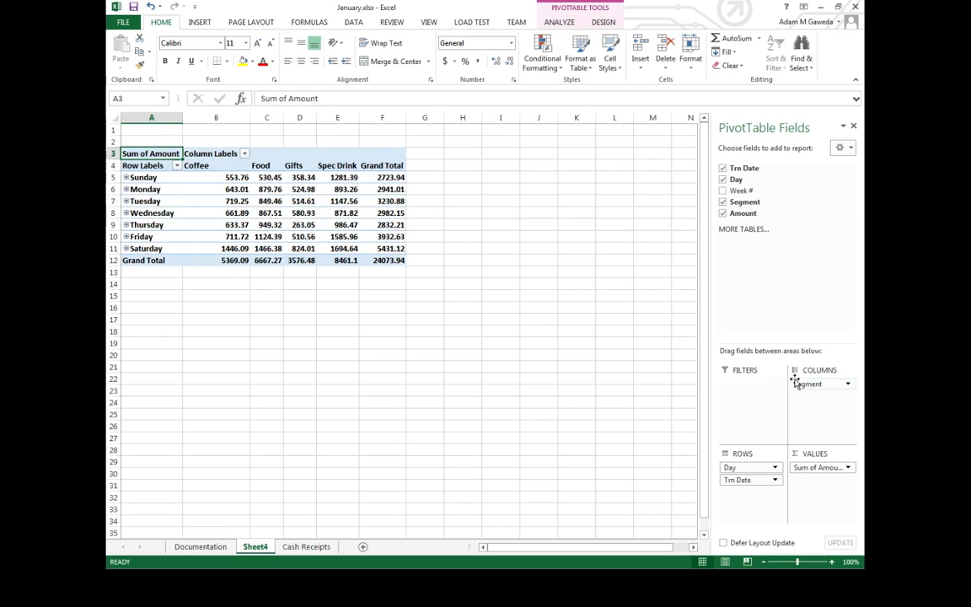
Start a new PivotChart from the day-by-segment PivotTable via the Analyze ribbon.
left_click(560, 22)
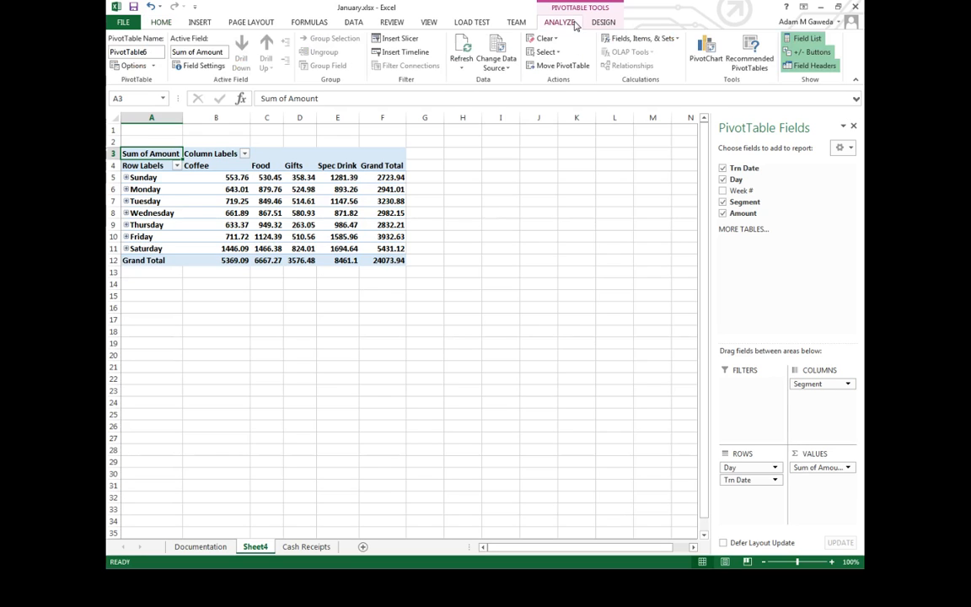
left_click(705, 51)
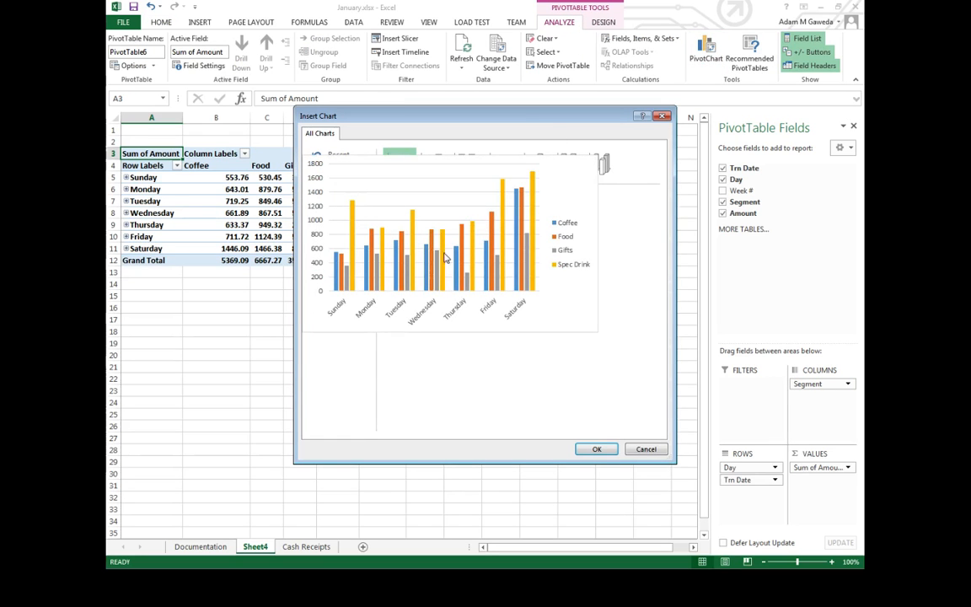
Insert a clustered column chart of Coffee, Food, Gifts and Spec Drink by day and enlarge it.
left_click(341, 182)
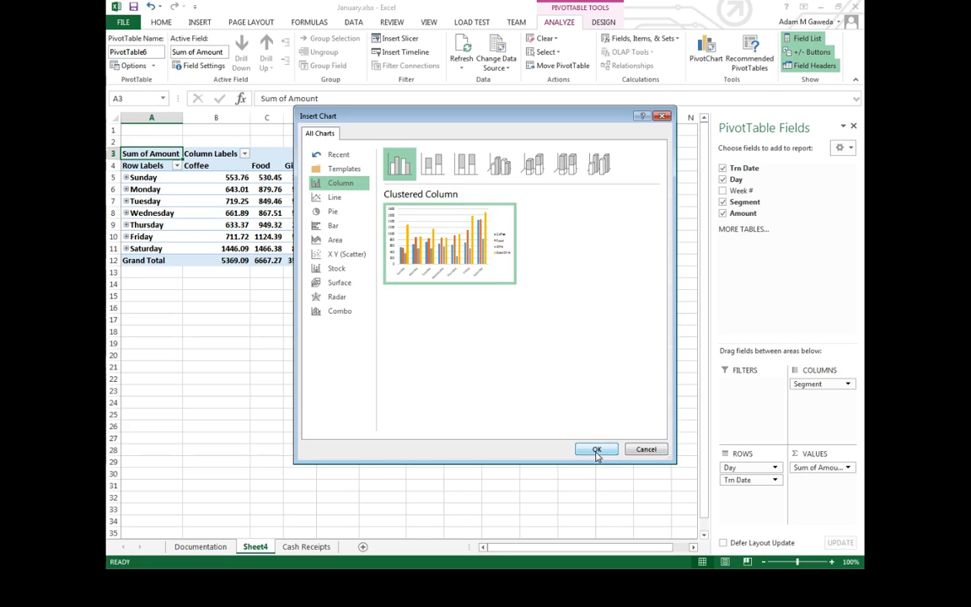
left_click(597, 449)
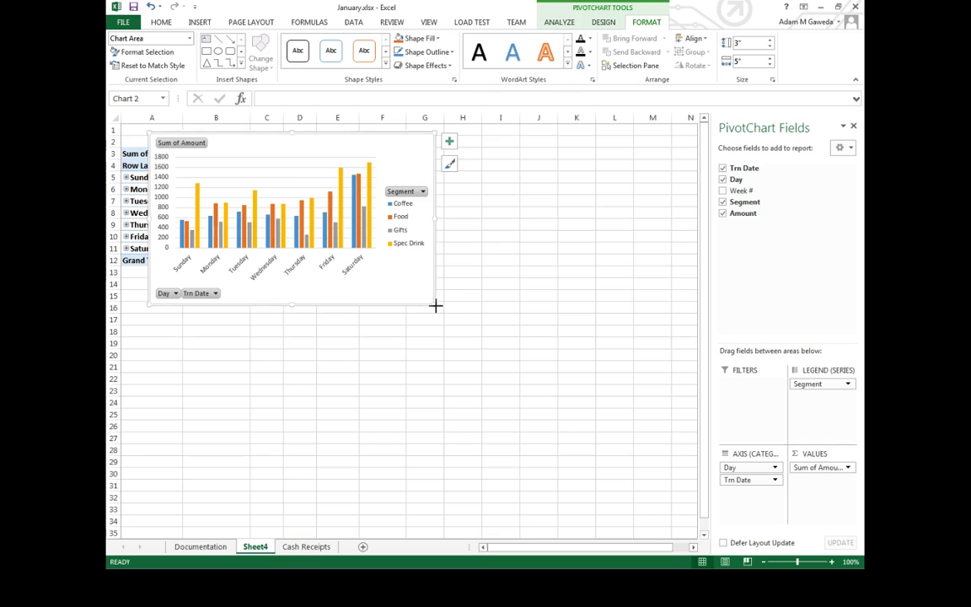
left_click_drag(435, 305, 659, 523)
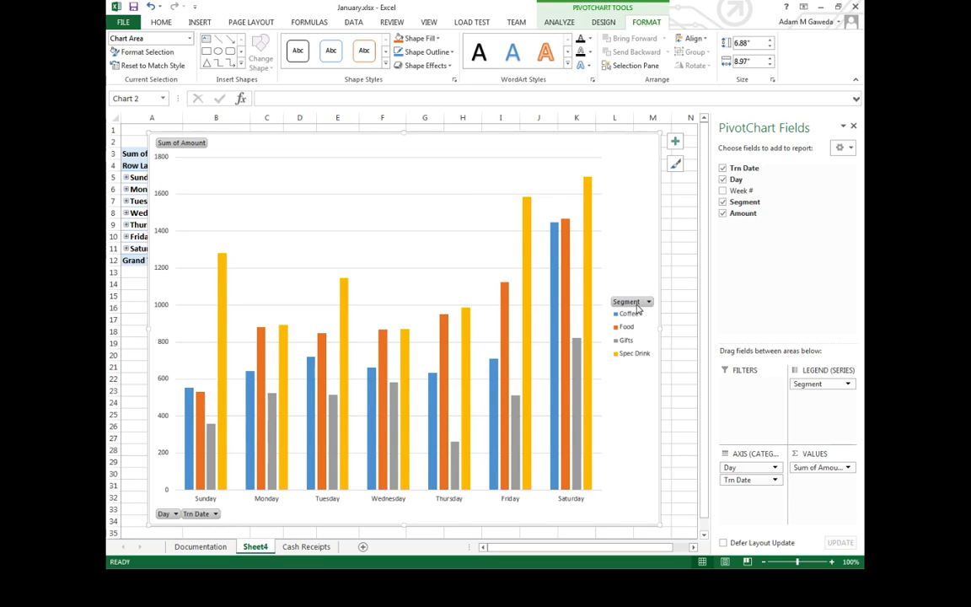
mouse_move(185, 506)
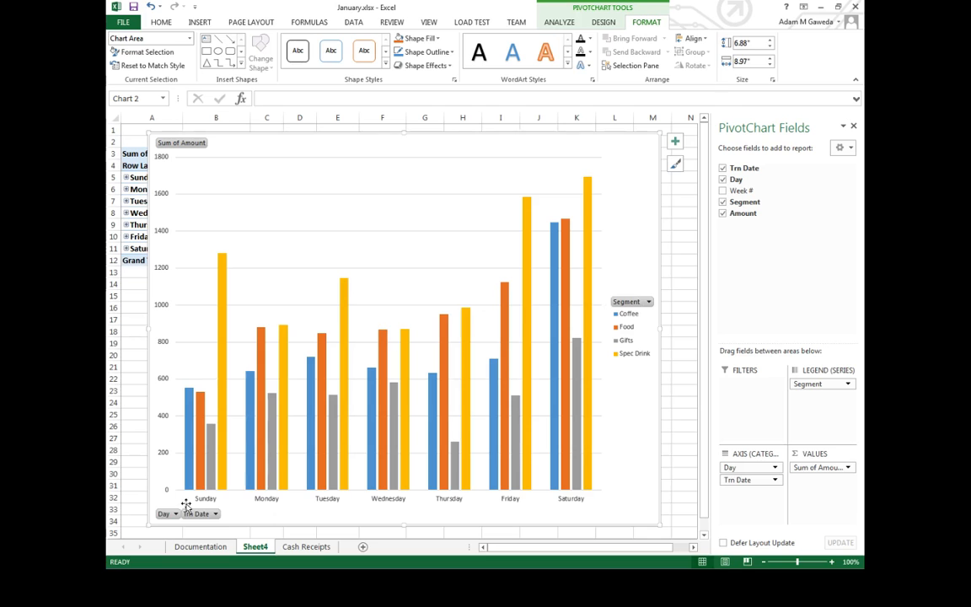
Filter the chart to Saturday, then Coffee only, then re-tick all days.
left_click(167, 512)
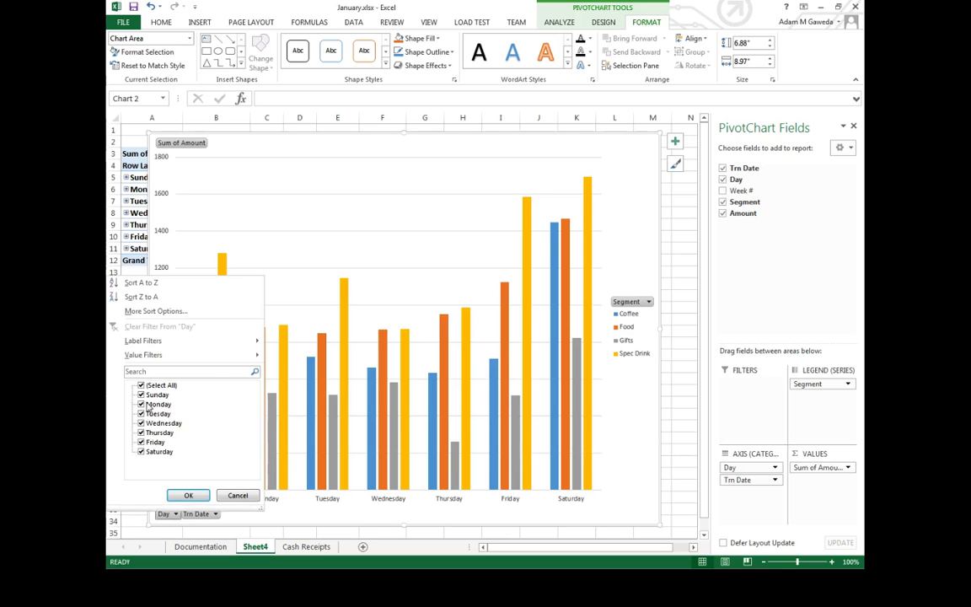
left_click(142, 384)
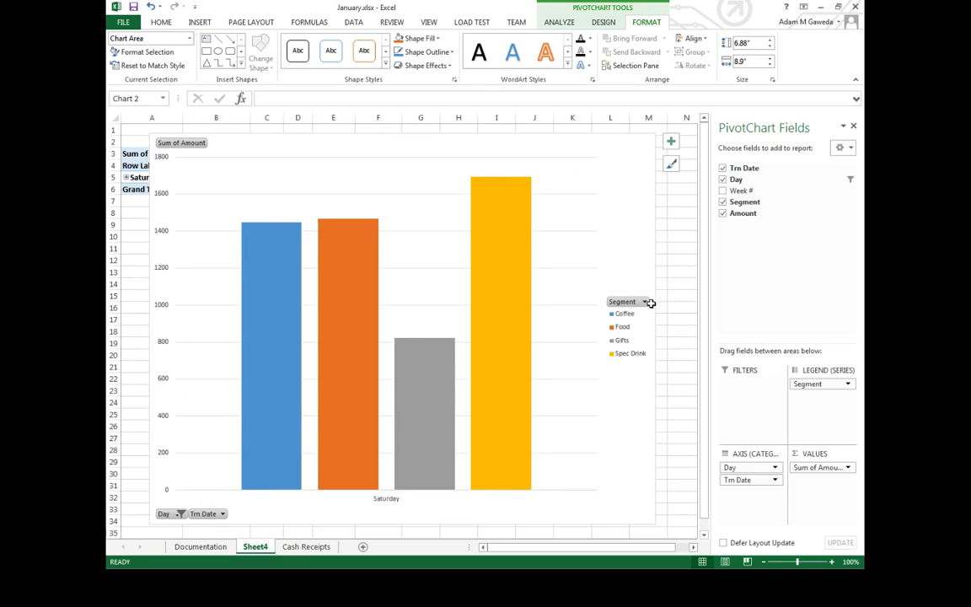
left_click(644, 302)
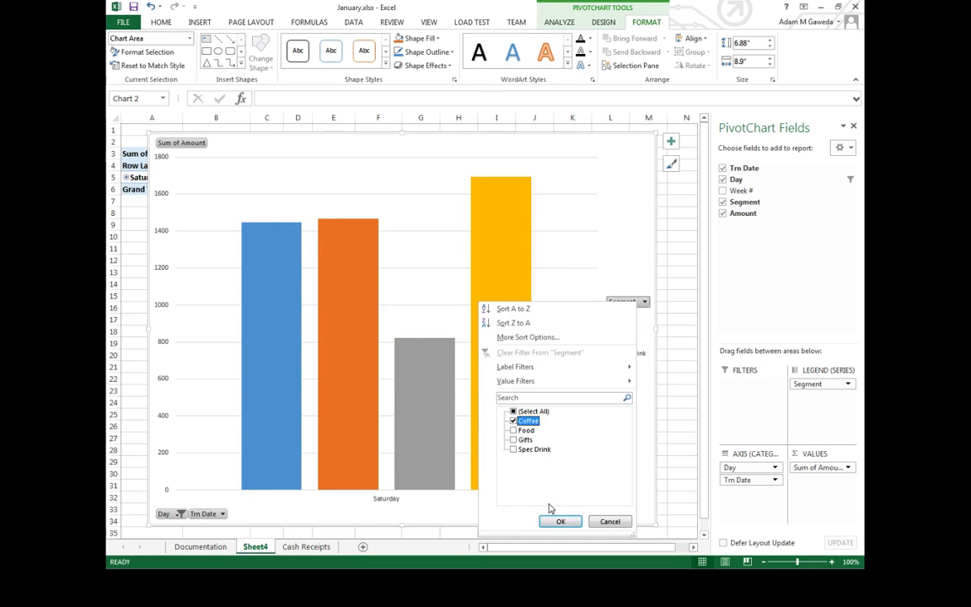
left_click(560, 521)
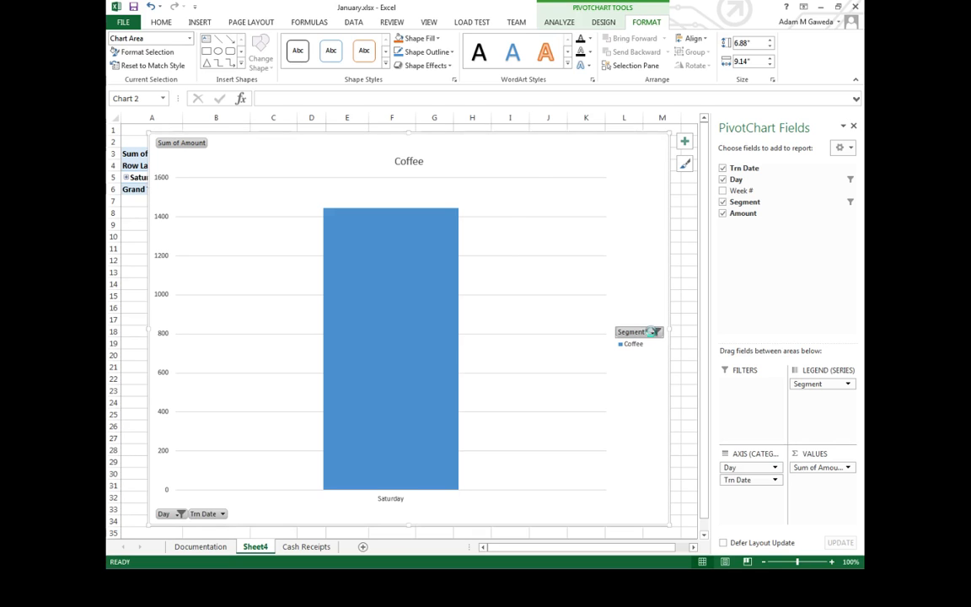
mouse_move(574, 319)
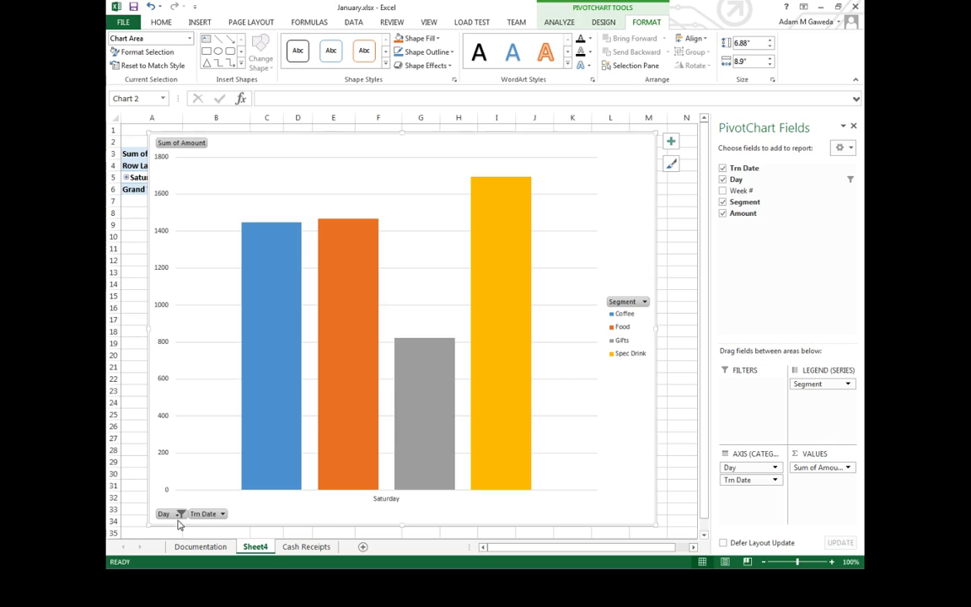
left_click(179, 513)
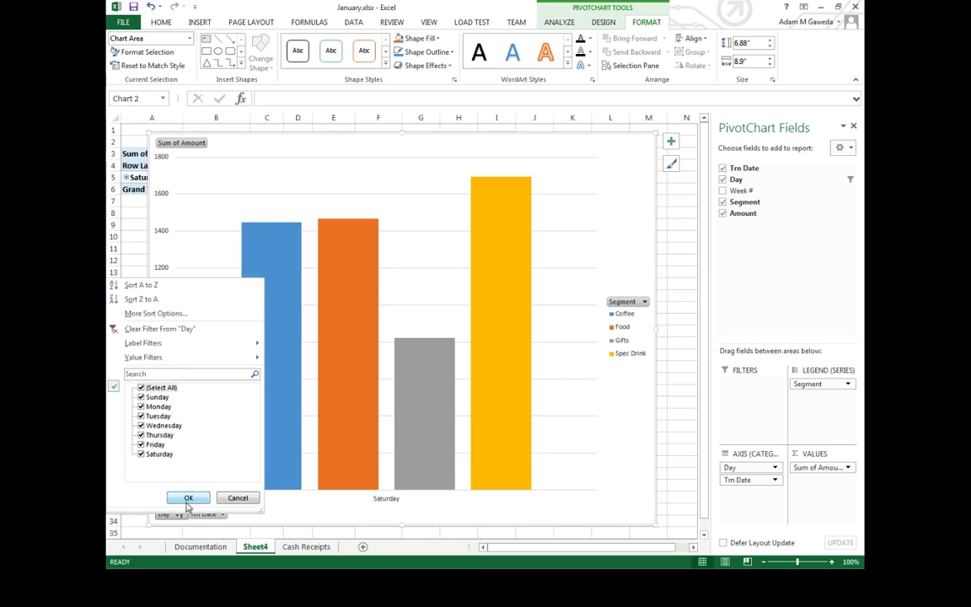